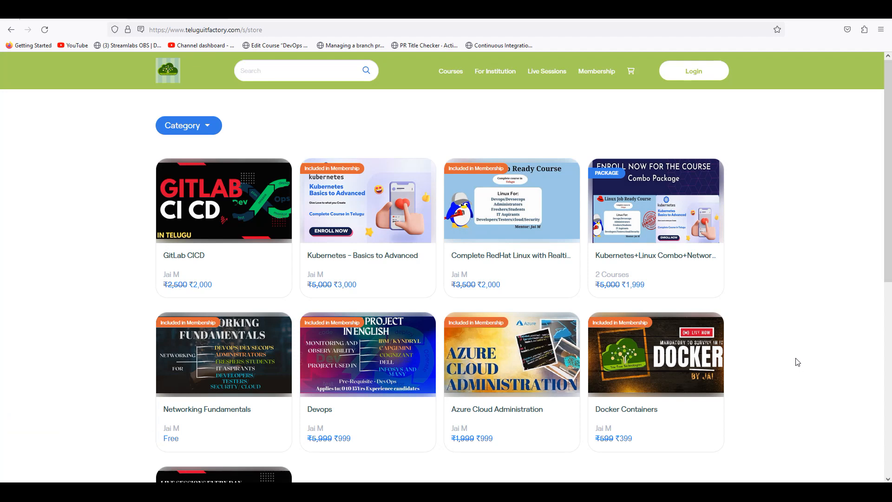
mouse_move(214, 227)
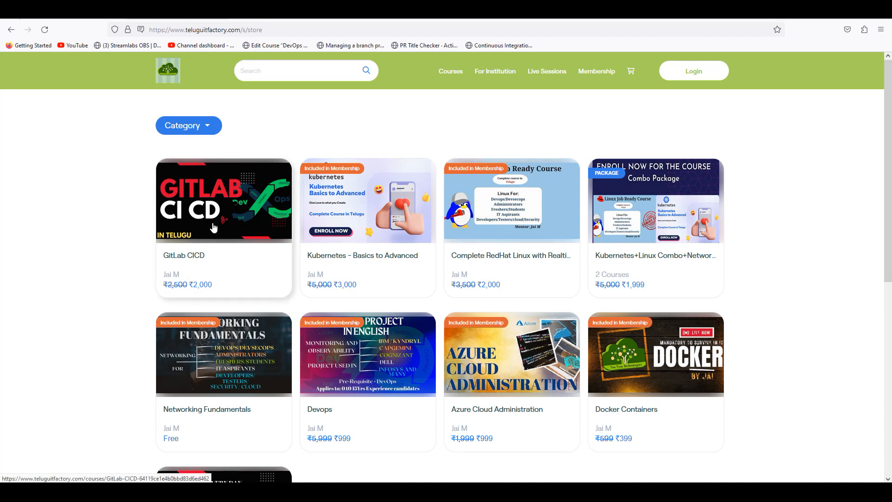
mouse_move(215, 227)
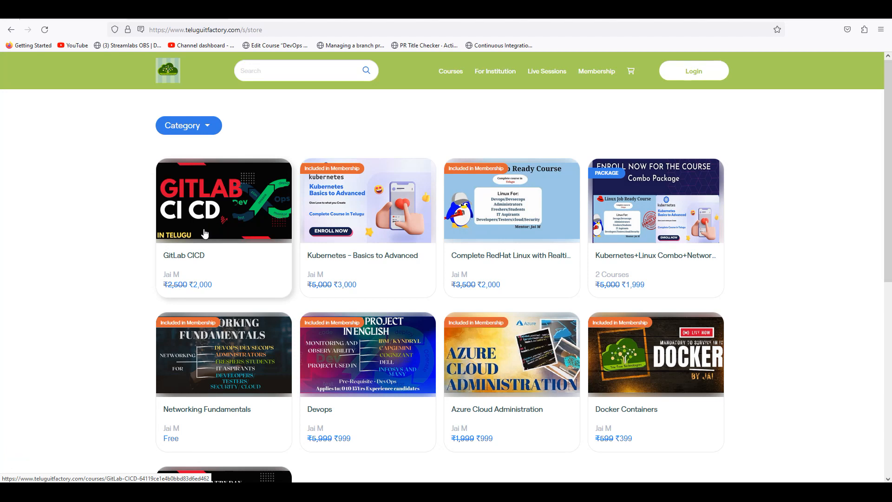
mouse_move(71, 263)
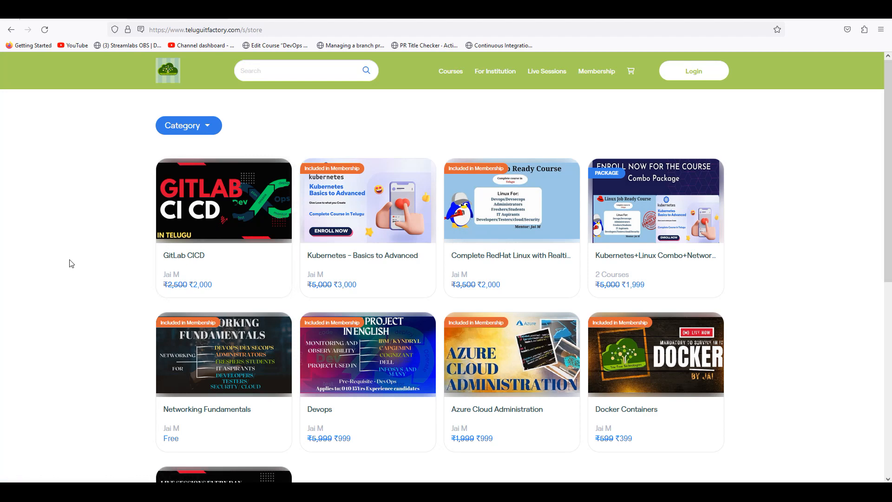
mouse_move(222, 243)
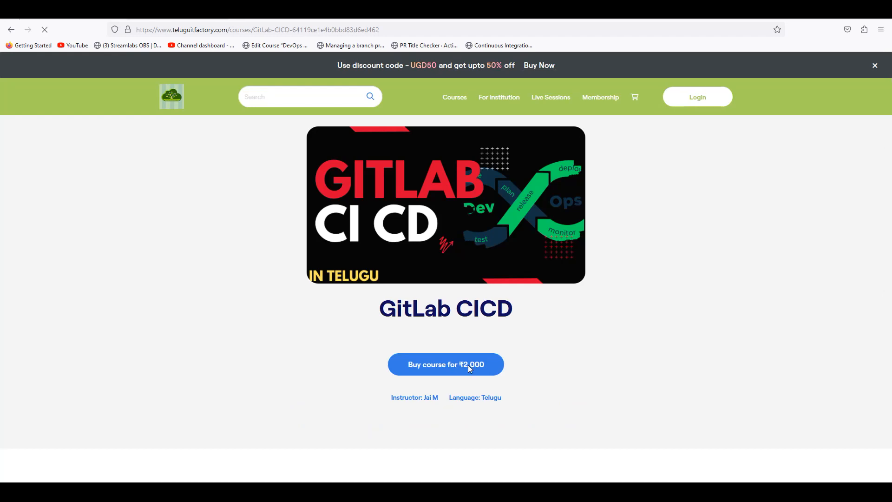
- Add the GitLab CICD course to the cart with its promo saving and reopen its details from the store
left_click(445, 364)
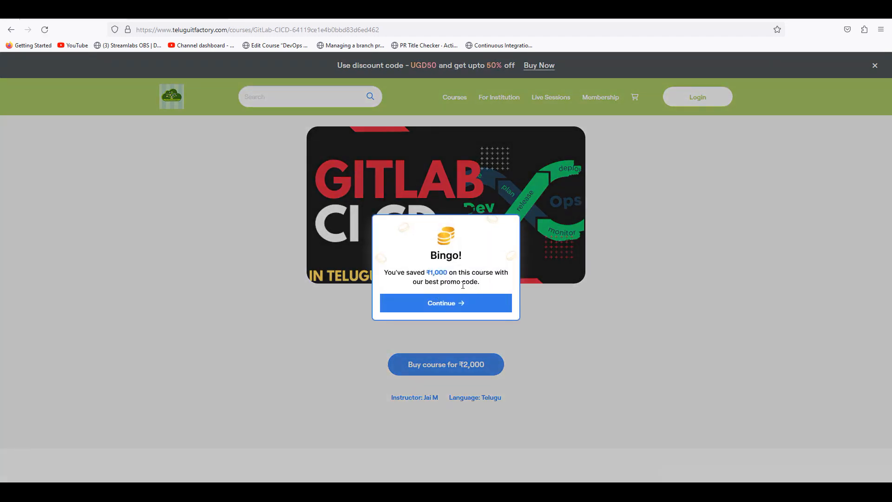
left_click(445, 303)
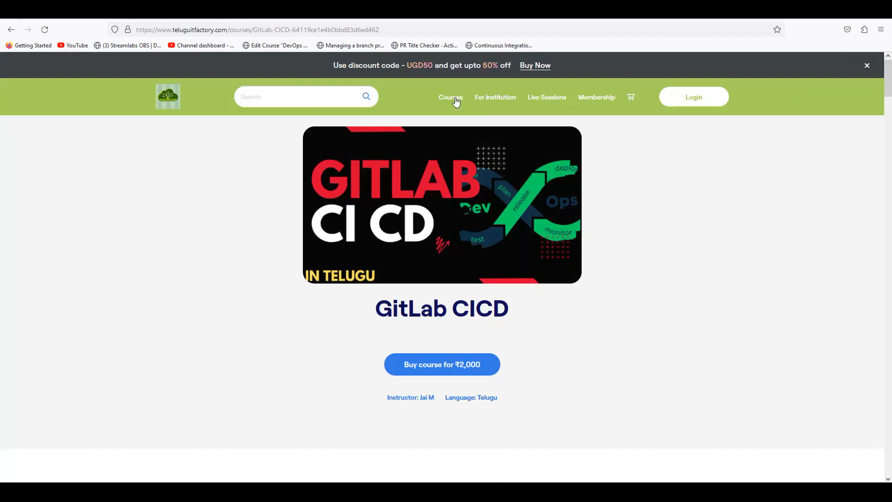
left_click(450, 96)
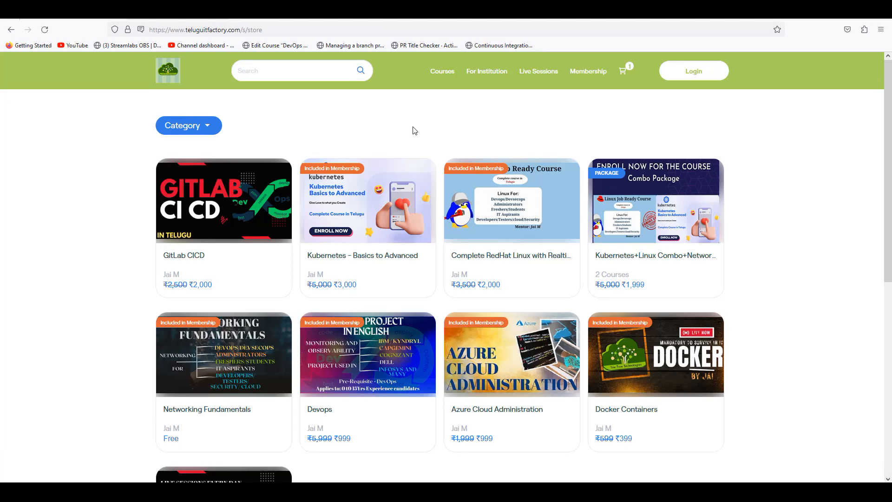
mouse_move(197, 240)
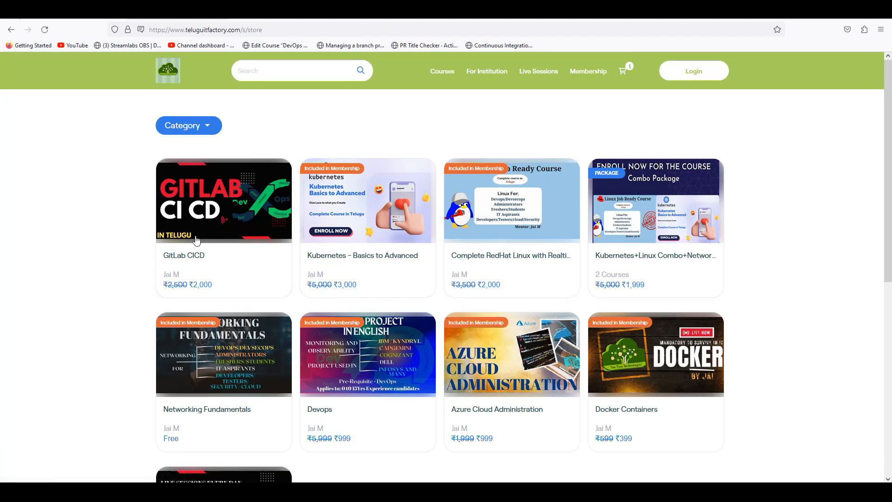
left_click(223, 200)
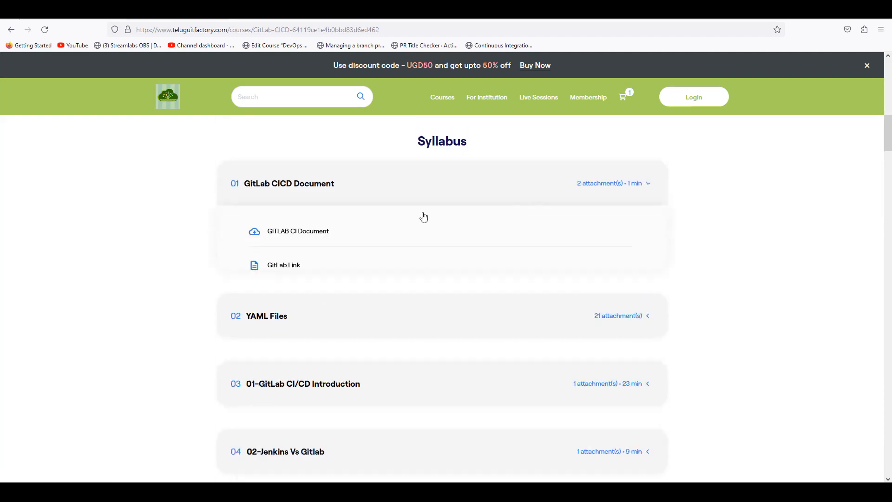
- Look through the full 40-lesson GitLab CICD syllabus down to Conclusion and back
scroll("down", 3)
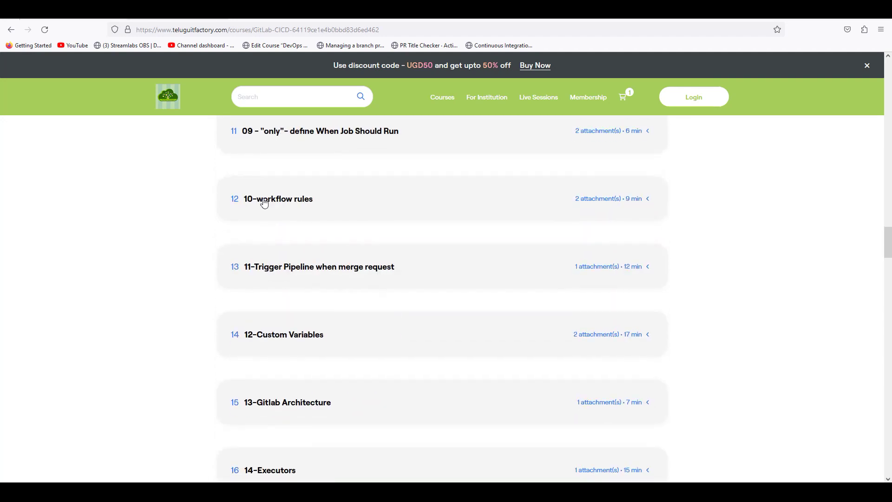
scroll("down", 3)
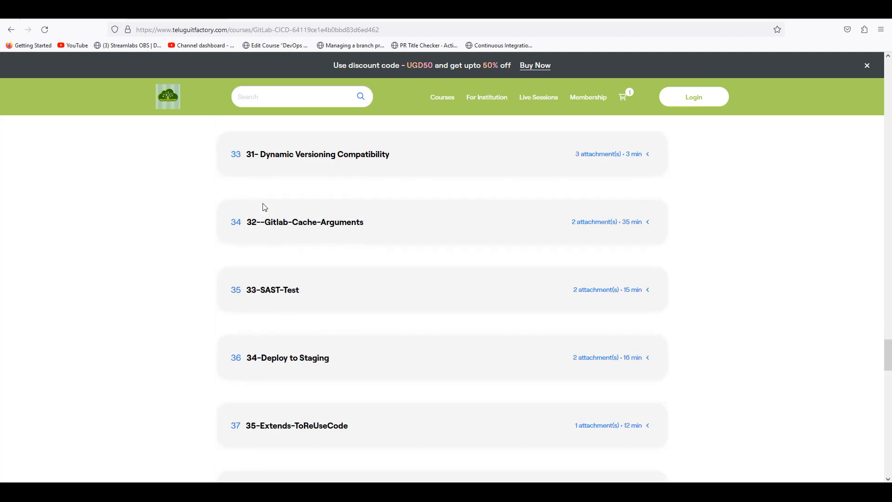
scroll("down", 3)
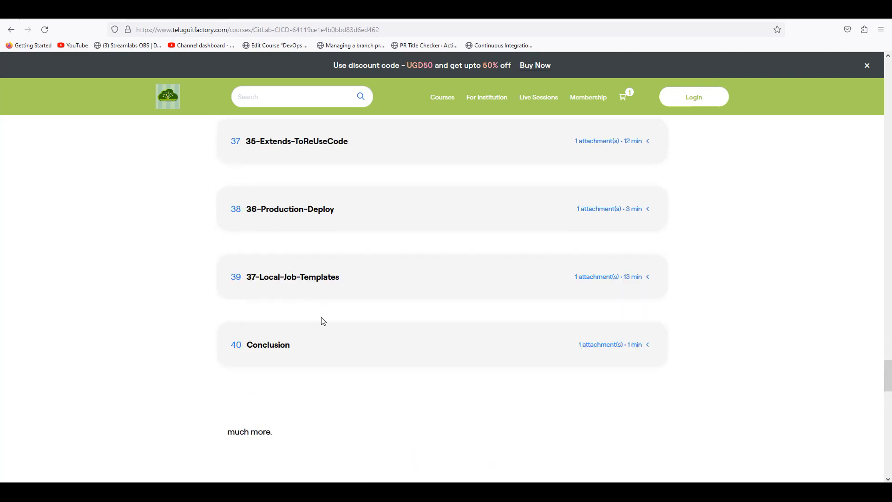
scroll("up", 3)
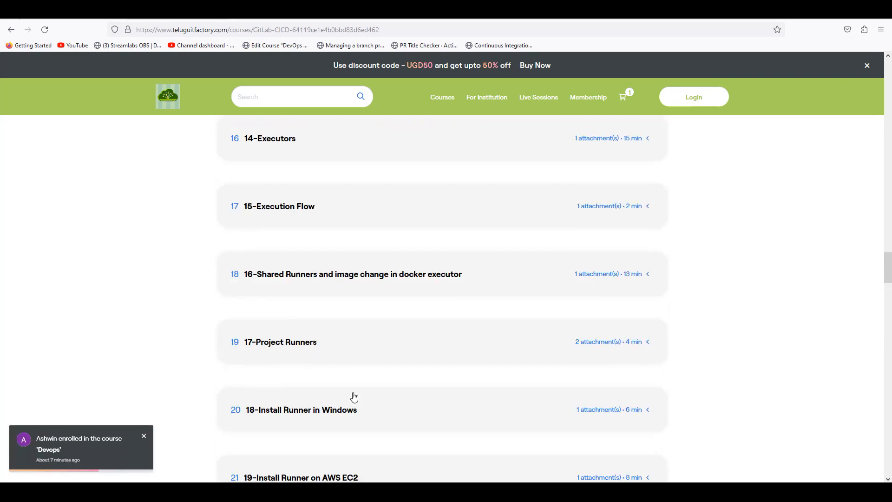
scroll("up", 3)
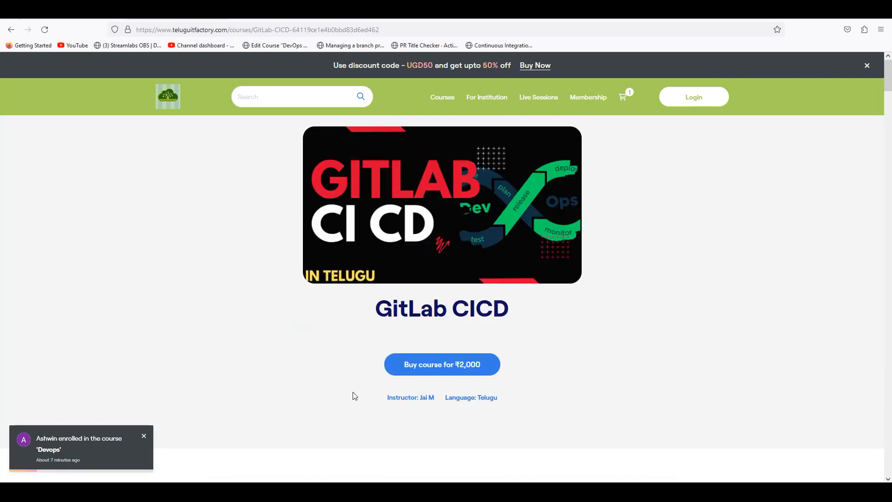
- Return to the course store listing GitLab CICD, Kubernetes, Linux, Networking, DevOps, Azure and Docker
left_click(441, 97)
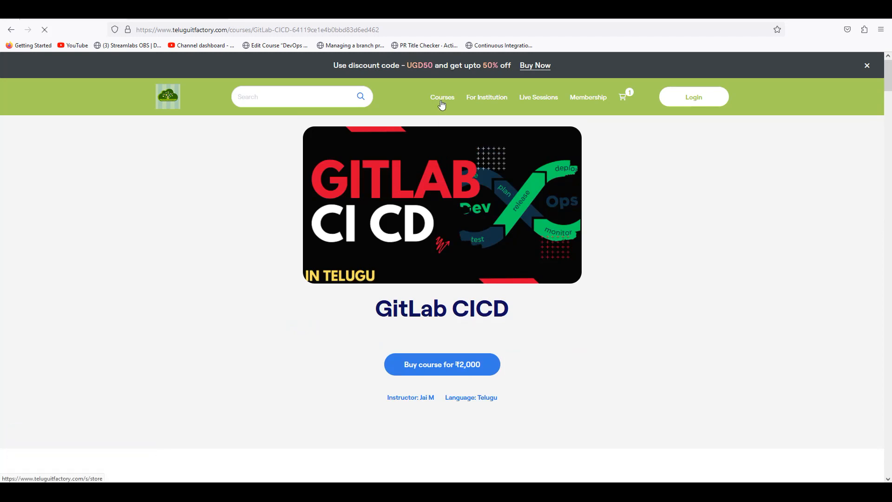
left_click(441, 97)
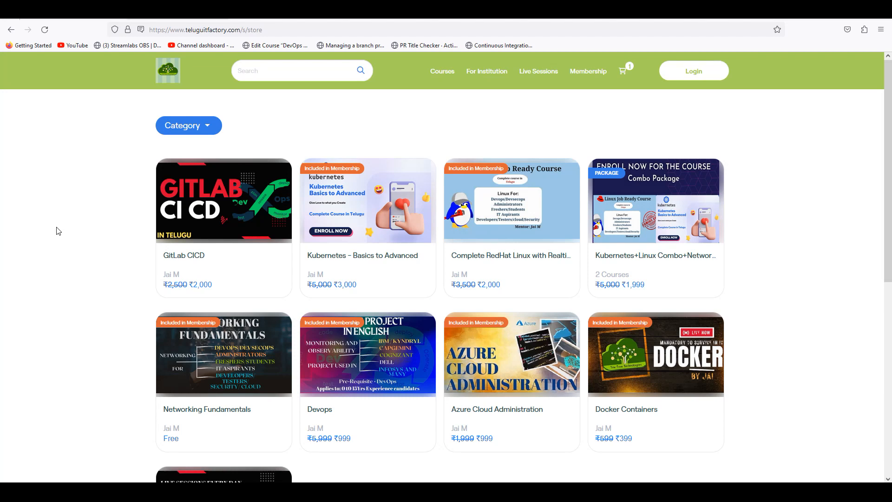
mouse_move(772, 385)
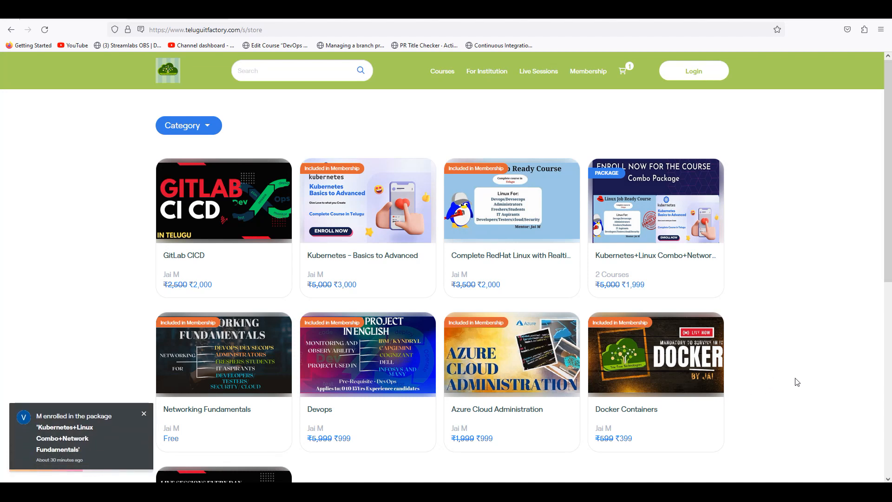
mouse_move(713, 343)
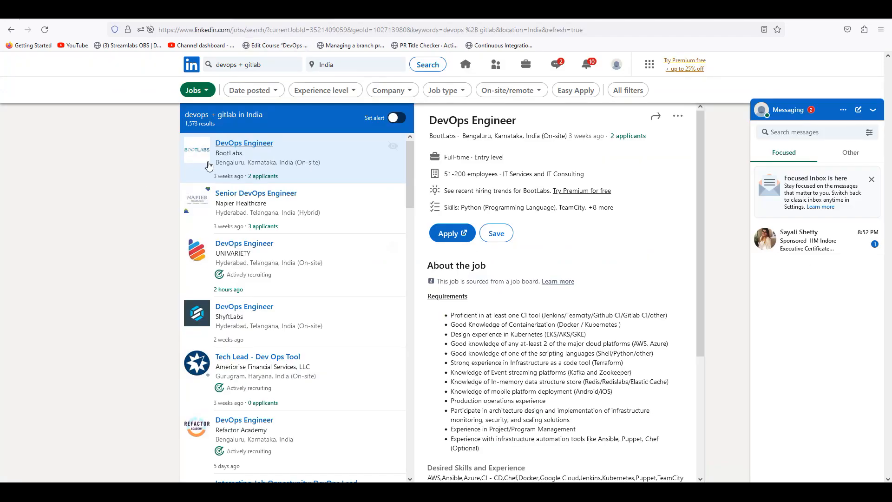
mouse_move(312, 219)
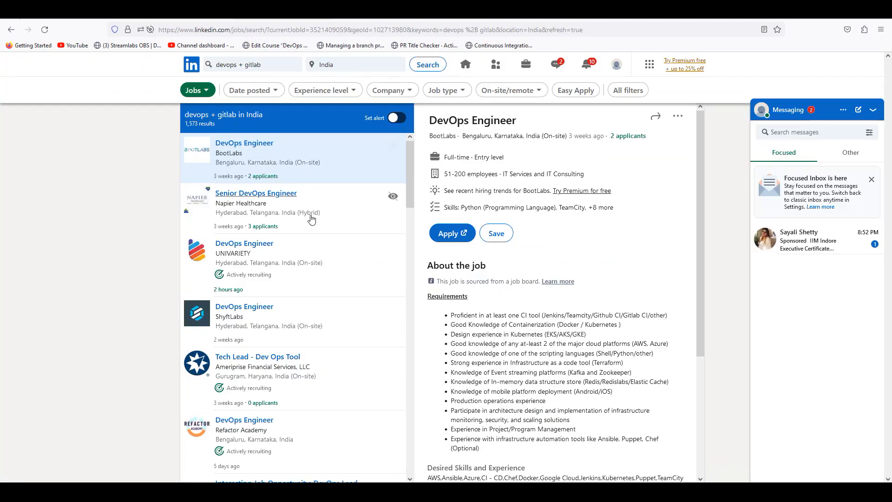
mouse_move(138, 336)
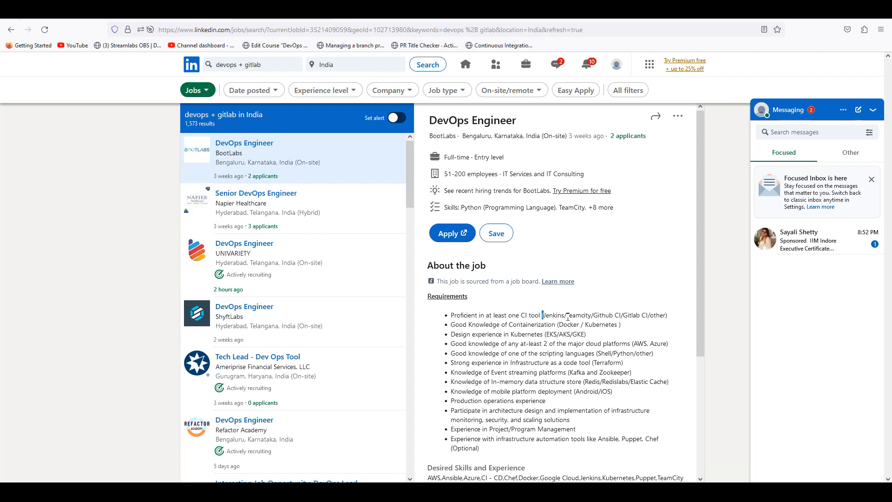
- Highlight Teamcity in the requirements, then review Napier Healthcare's Senior DevOps Engineer posting
double_click(579, 315)
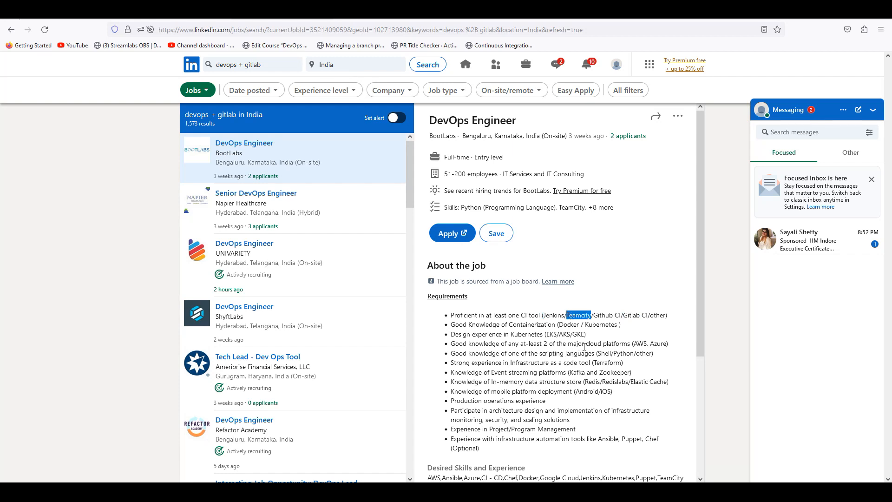
mouse_move(300, 168)
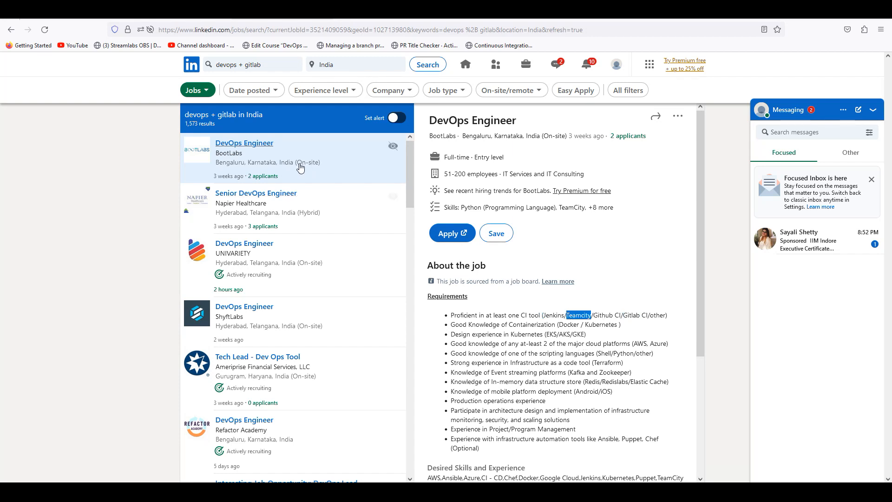
mouse_move(275, 202)
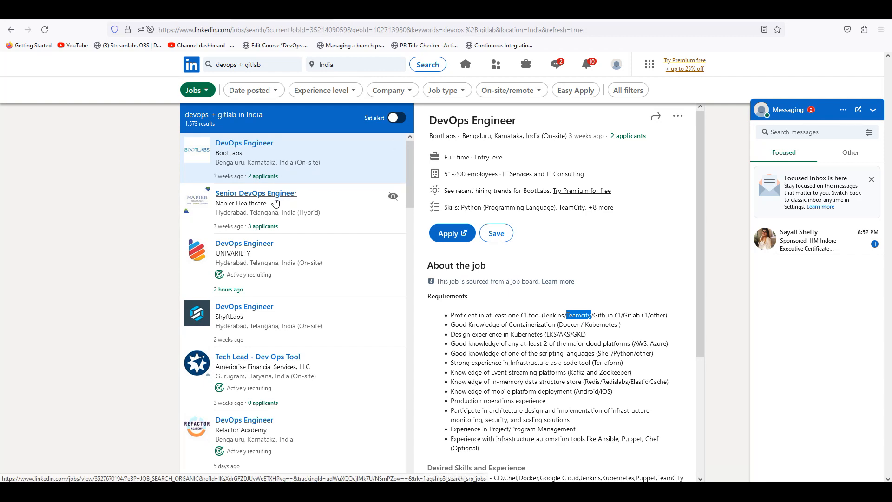
left_click(256, 194)
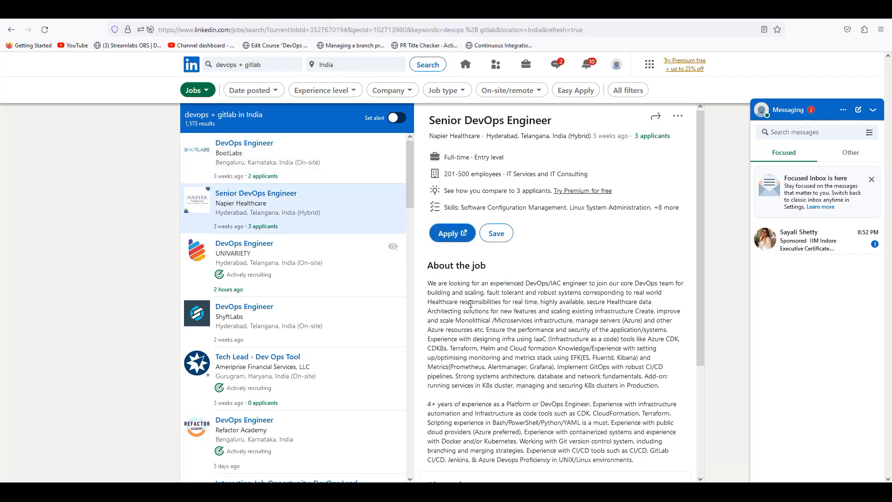
scroll("down", 3)
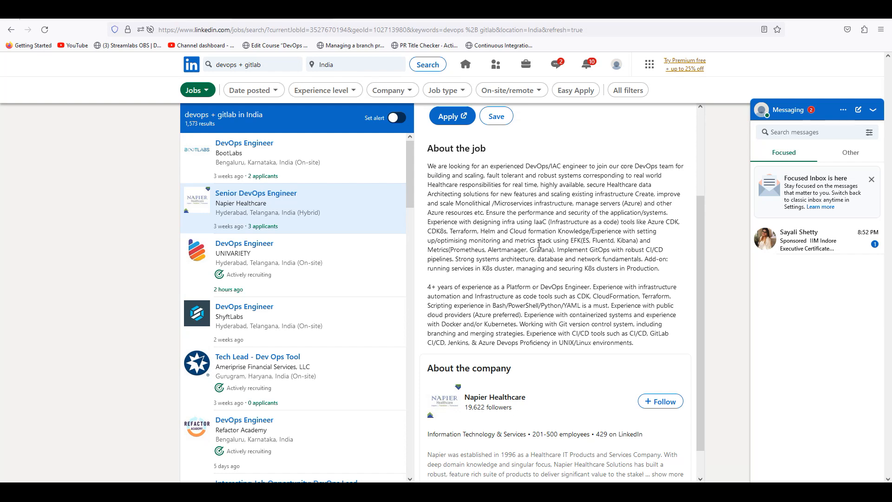
- Find 'gitlab' on the page and locate its mention in the ShyftLabs DevOps Engineer listing
key("ctrl+f")
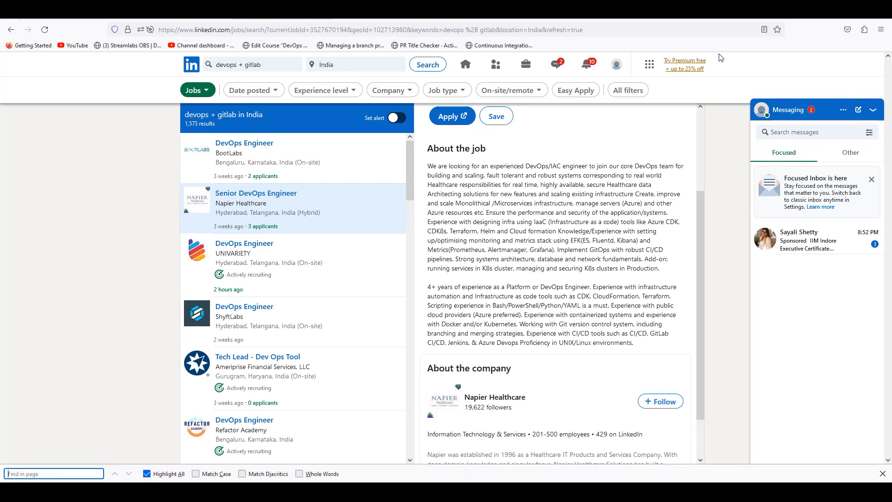
type("gitlab")
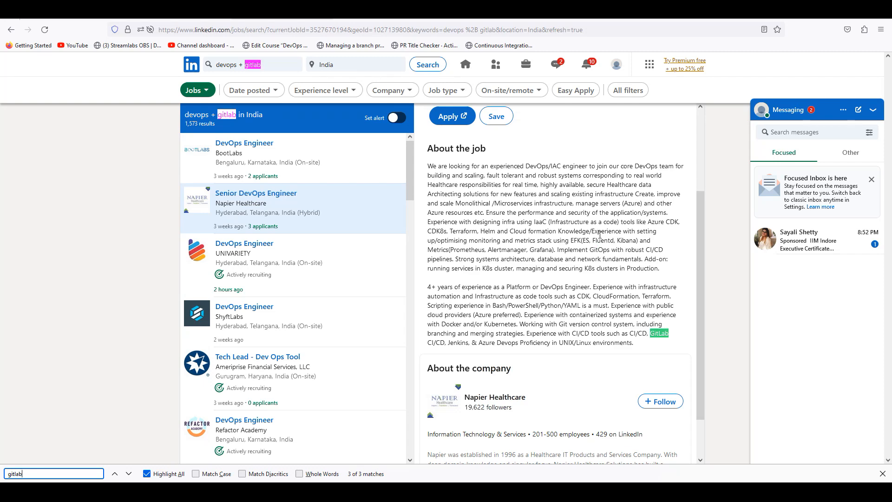
mouse_move(461, 352)
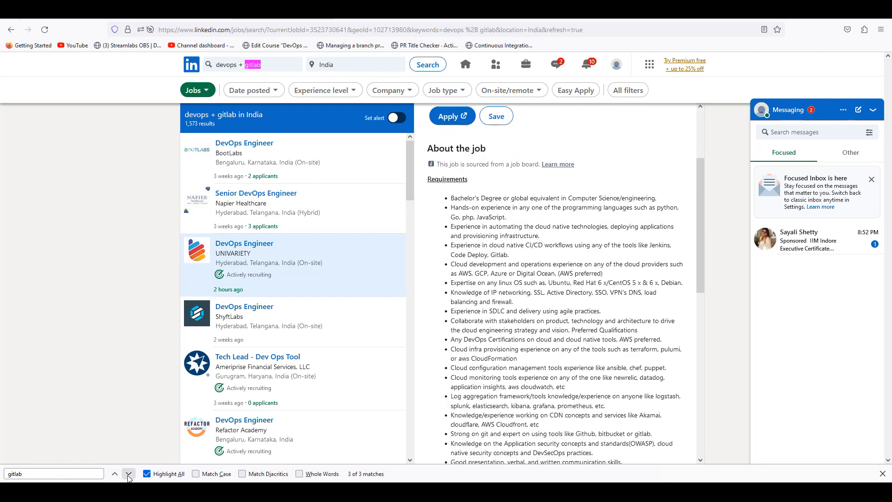
left_click(128, 473)
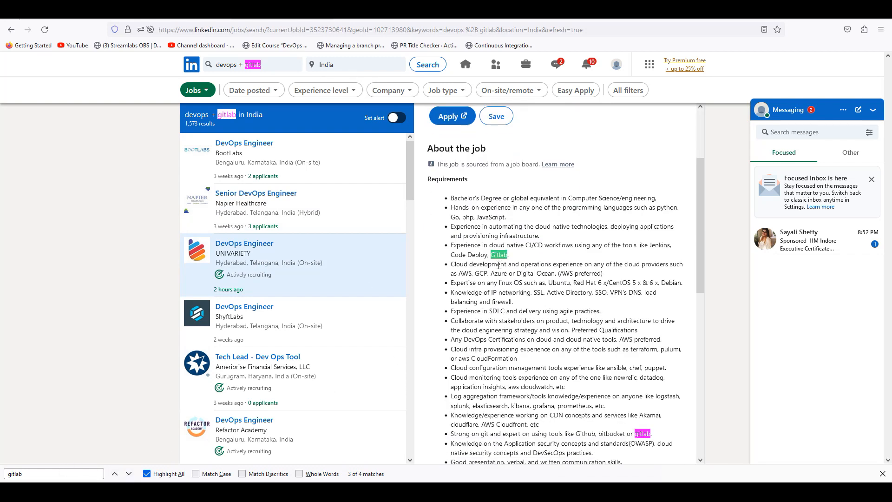
mouse_move(275, 325)
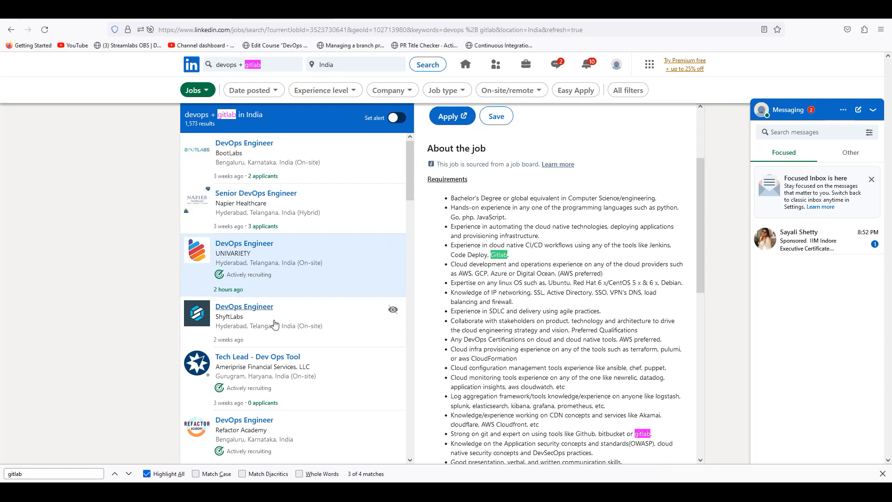
left_click(243, 306)
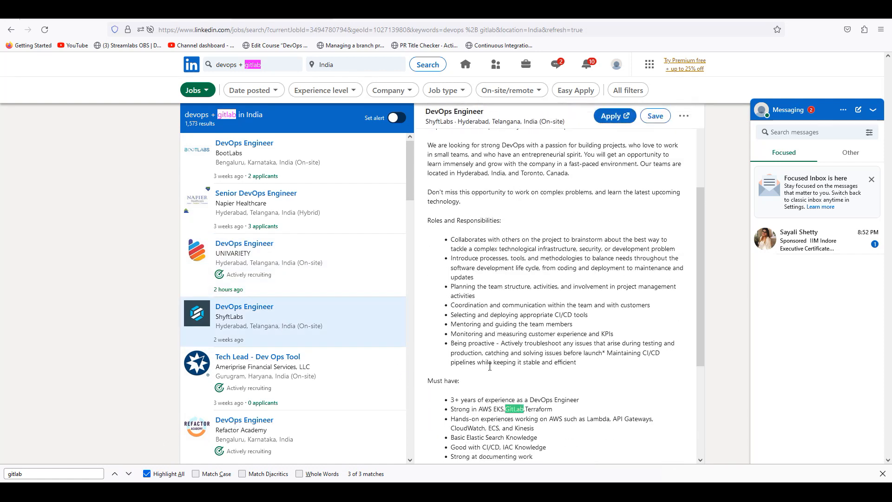
scroll("down", 3)
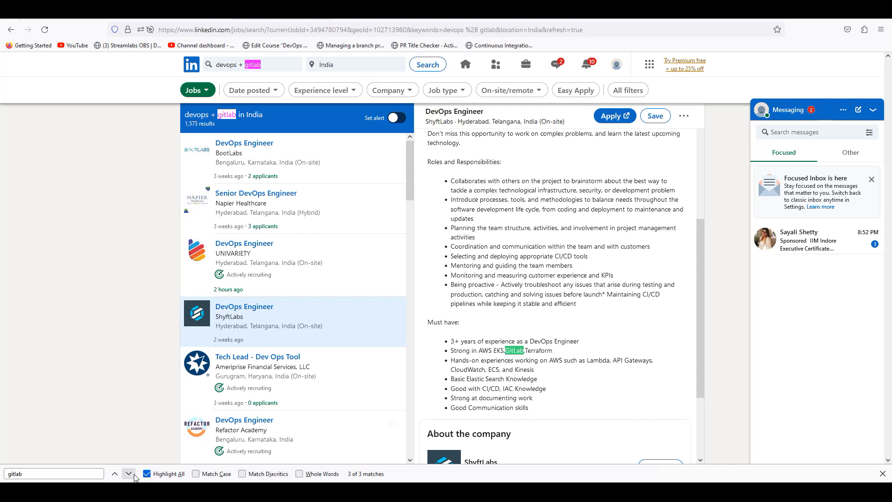
- Locate GitLab in the Ameriprise and Refactor Academy listings, then bring up Sahasya Global Solutions' posting
left_click(128, 473)
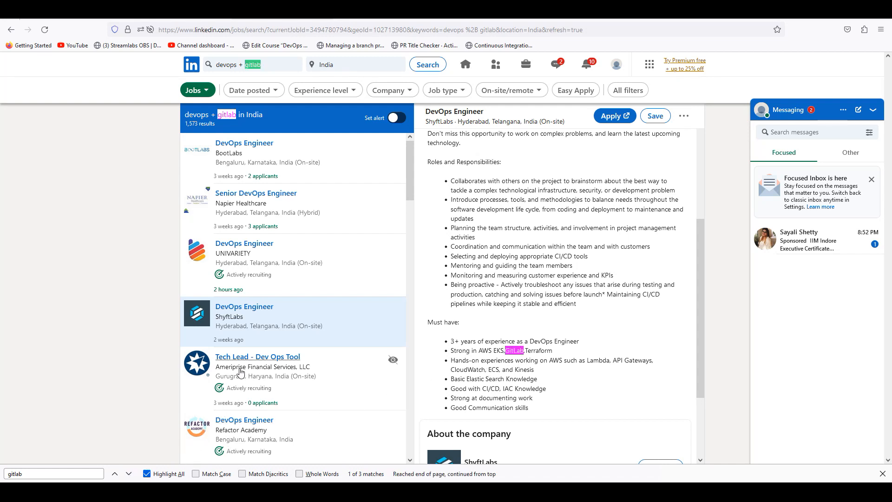
left_click(258, 356)
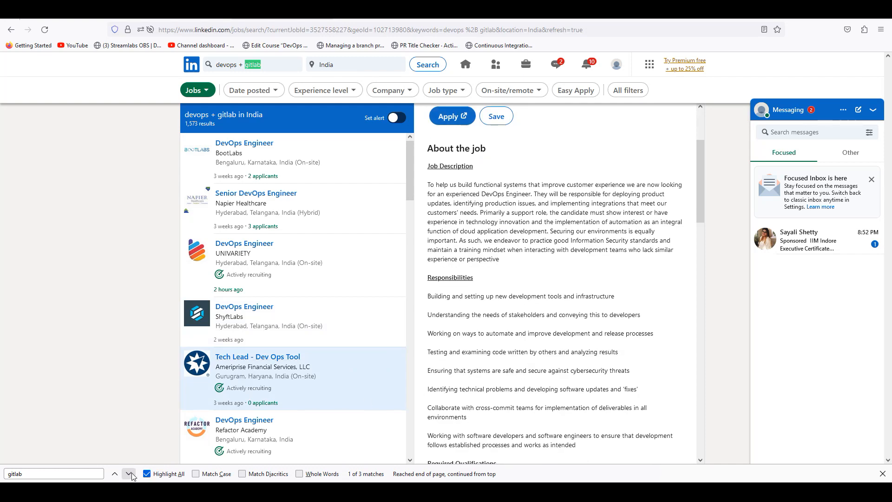
left_click(130, 476)
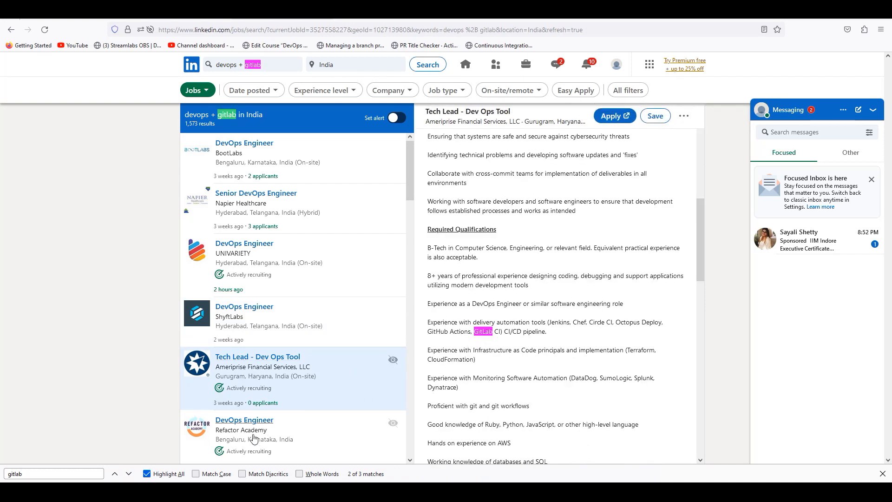
left_click(245, 420)
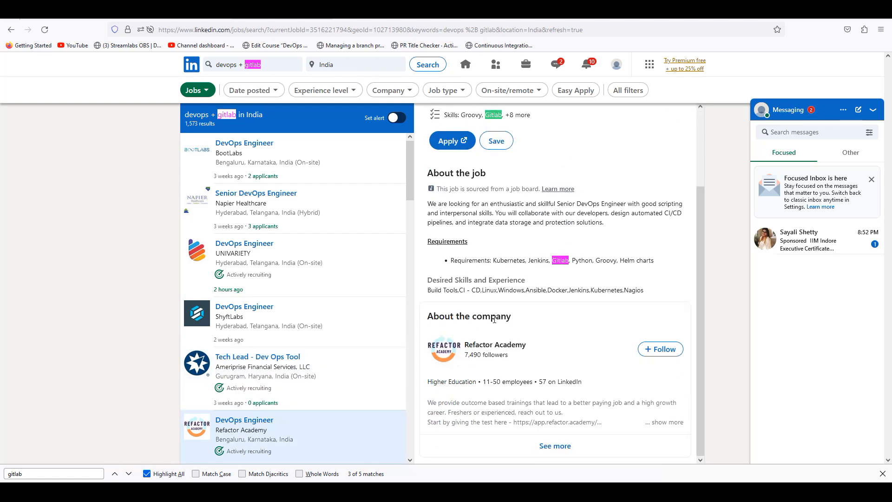
scroll("down", 3)
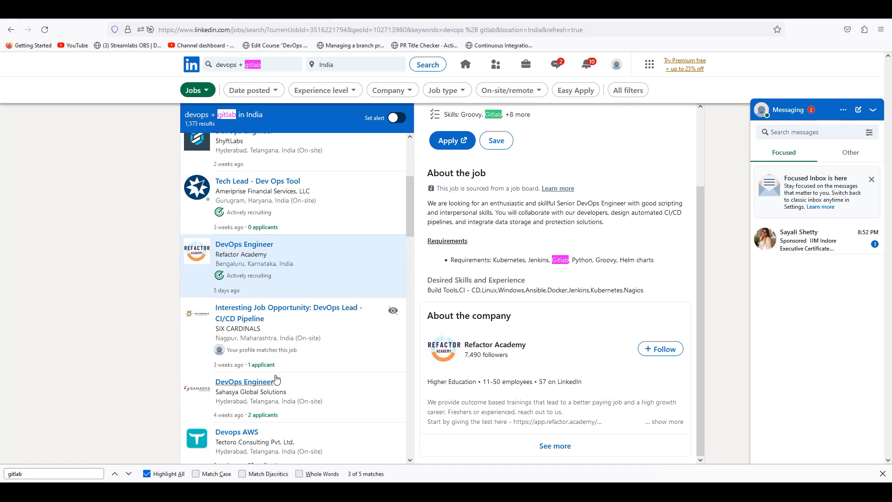
left_click(244, 381)
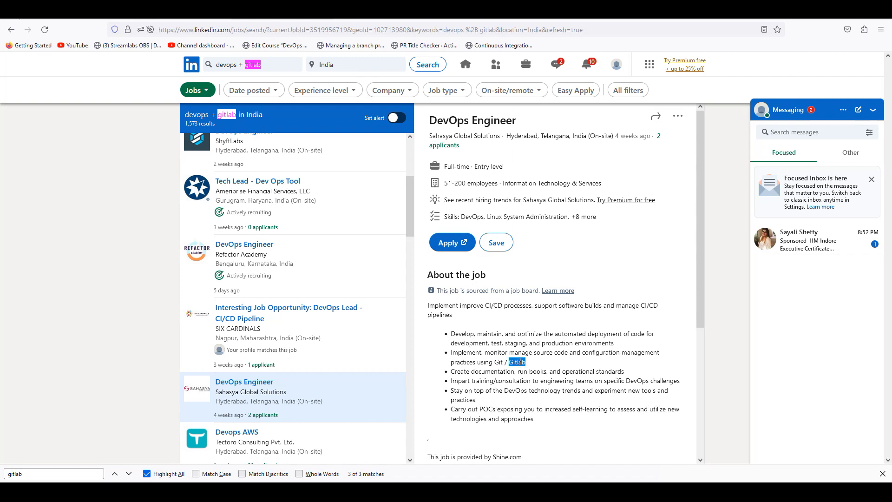
mouse_move(521, 380)
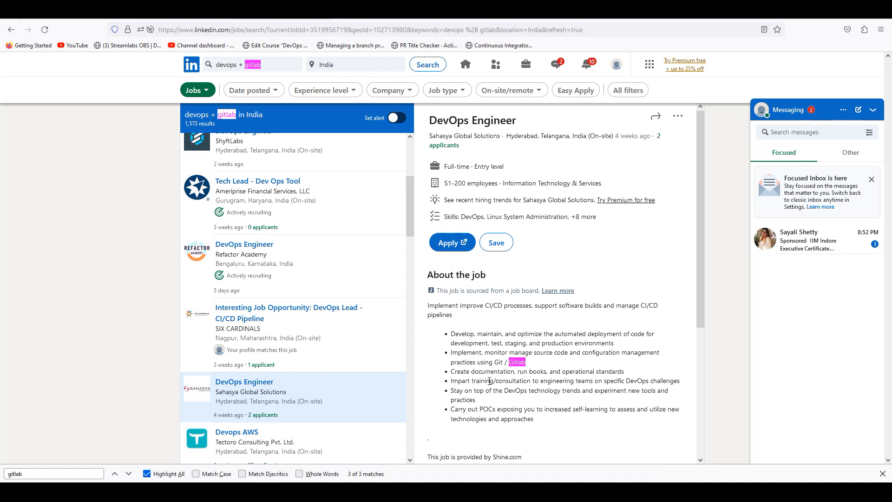
- Locate the GitLab mention in Tectoro's Devops AWS listing
scroll("down", 3)
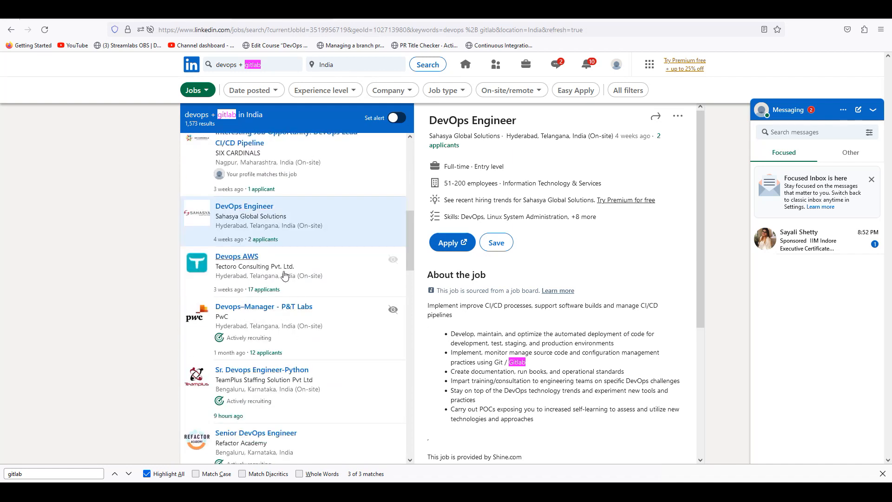
left_click(237, 257)
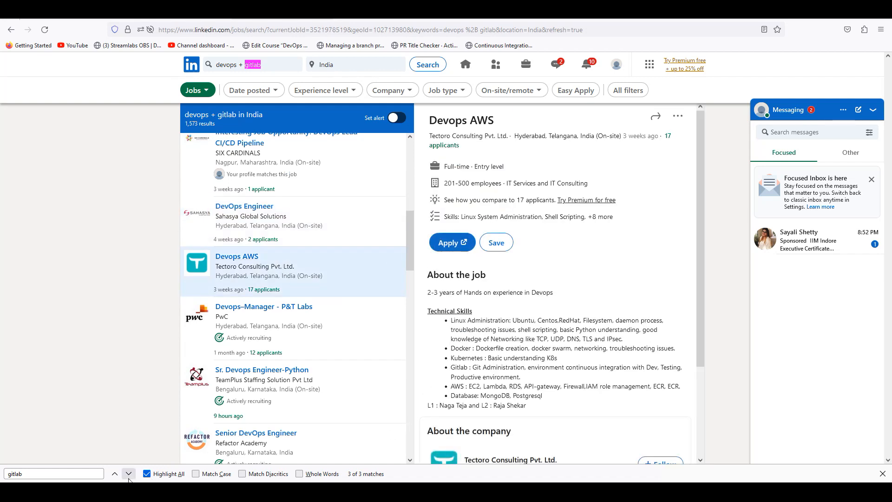
left_click(128, 473)
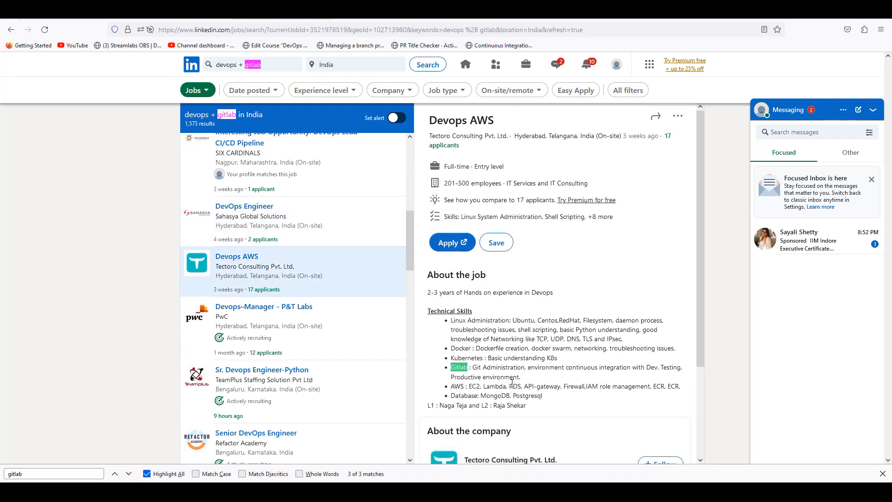
scroll("down", 3)
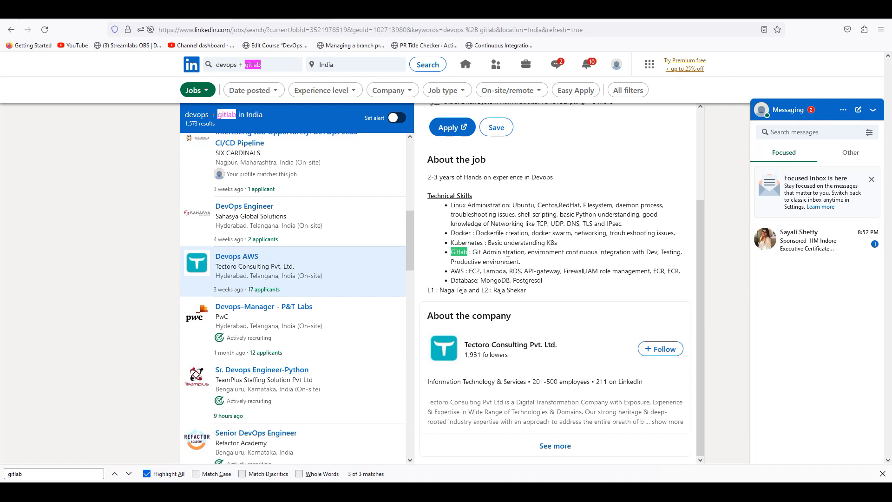
mouse_move(660, 257)
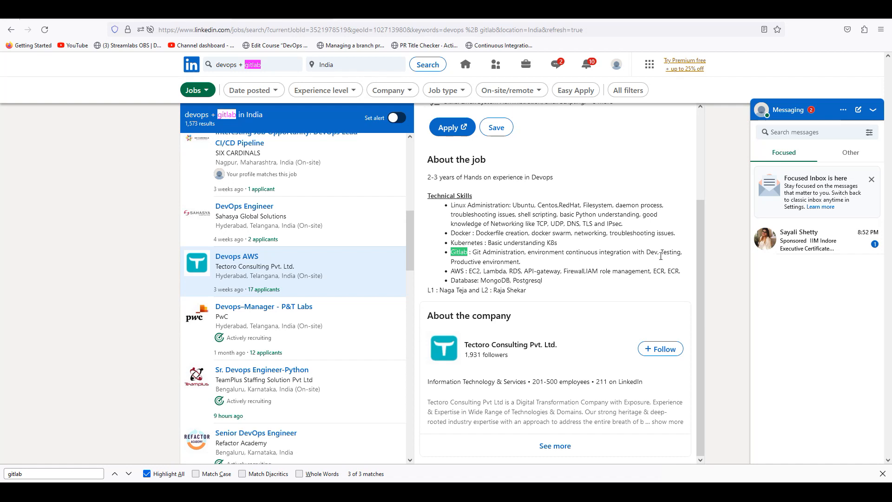
- Check PwC's Devops–Manager listing for GitLab, then bring up TeamPlus's Sr. Devops Engineer-Python posting
left_click(263, 306)
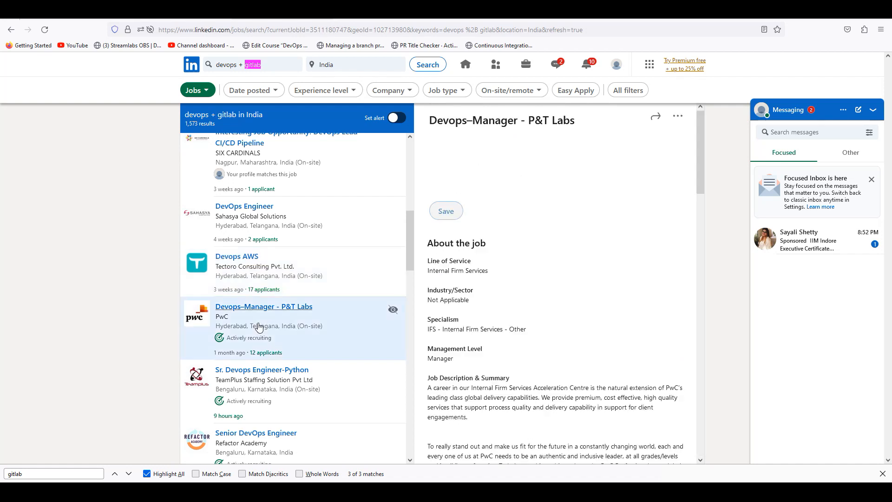
scroll("down", 3)
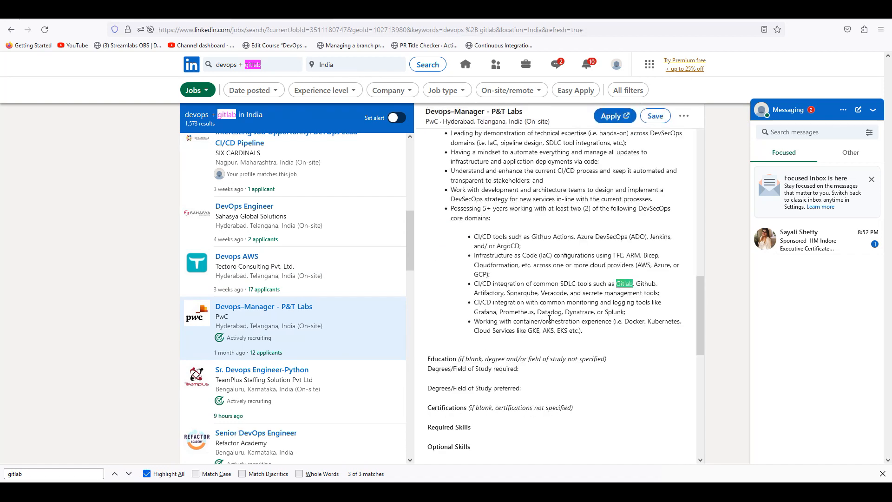
mouse_move(264, 392)
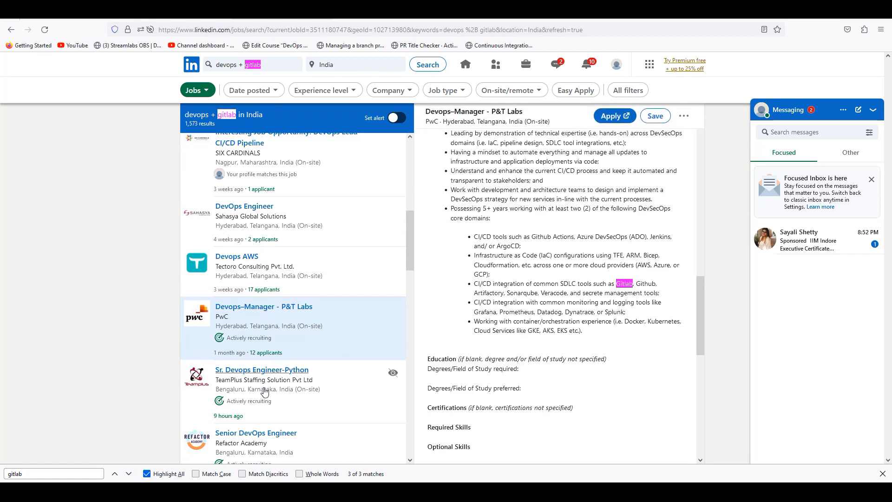
left_click(262, 369)
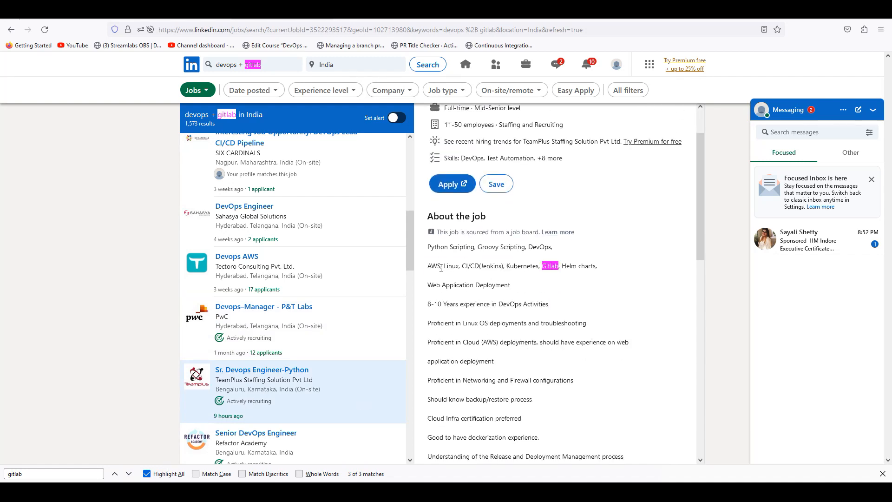
mouse_move(576, 289)
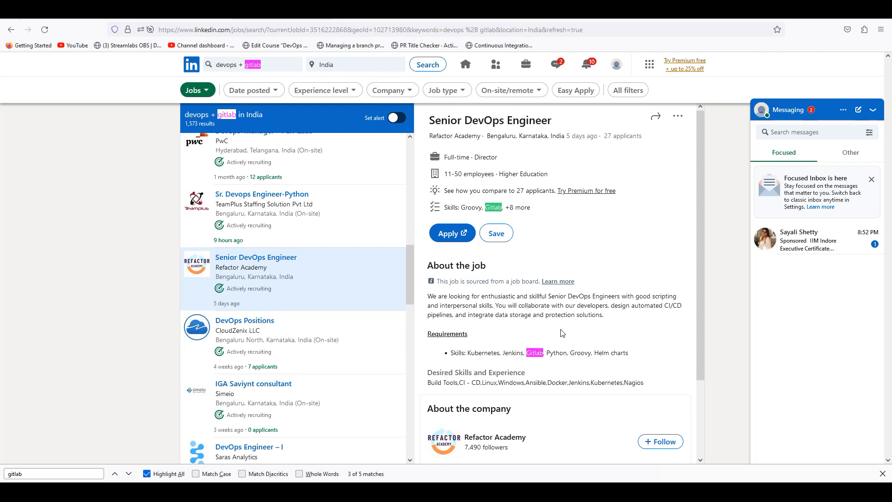
mouse_move(539, 331)
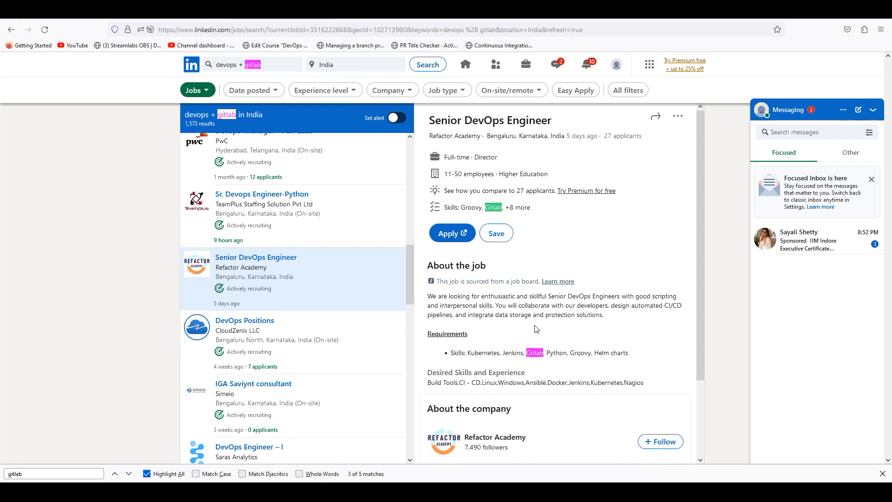
mouse_move(506, 327)
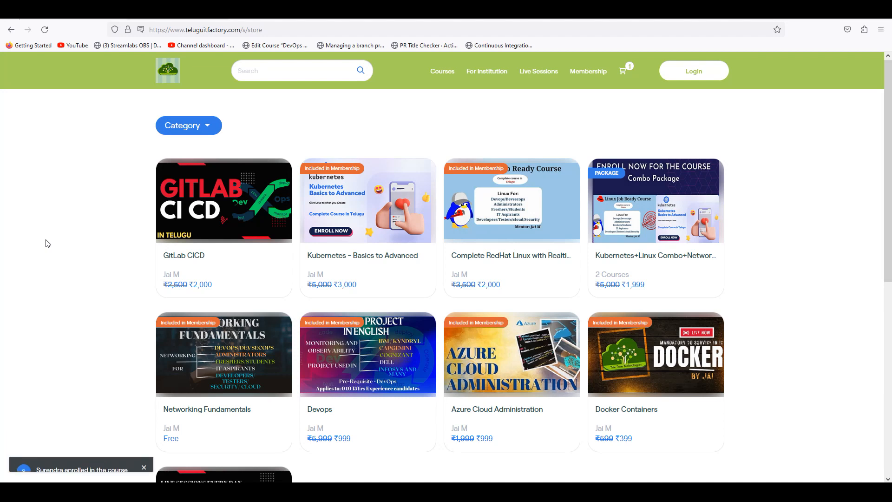
left_click(143, 467)
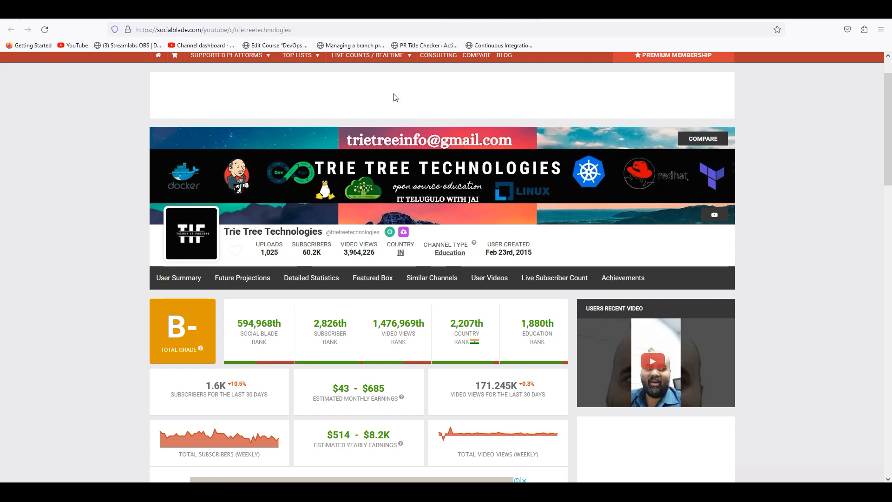
- Review the Trie Tree Technologies stats — 1,025 uploads, 60.2K subscribers, 3,964,226 views — highlighting the channel name
scroll("down", 3)
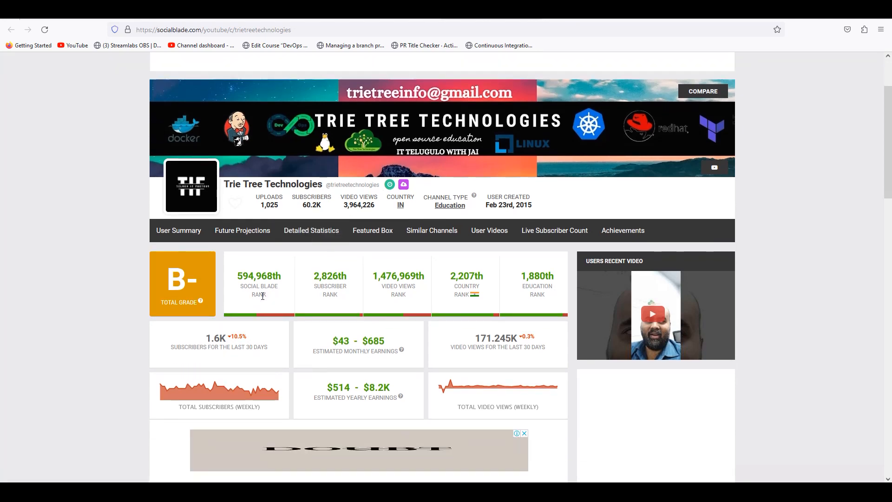
scroll("up", 3)
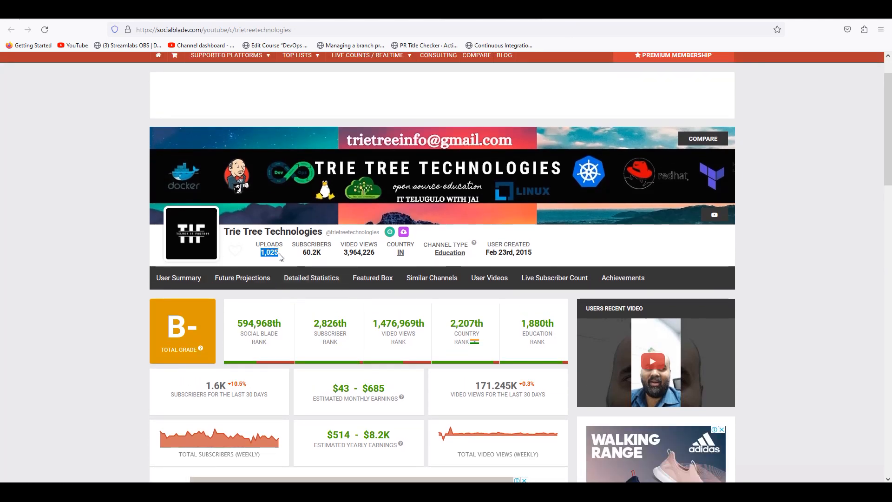
mouse_move(283, 260)
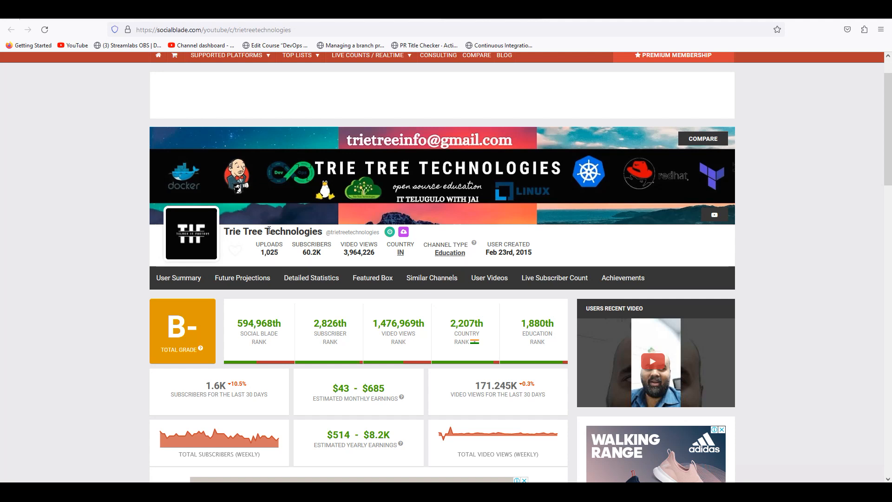
double_click(269, 252)
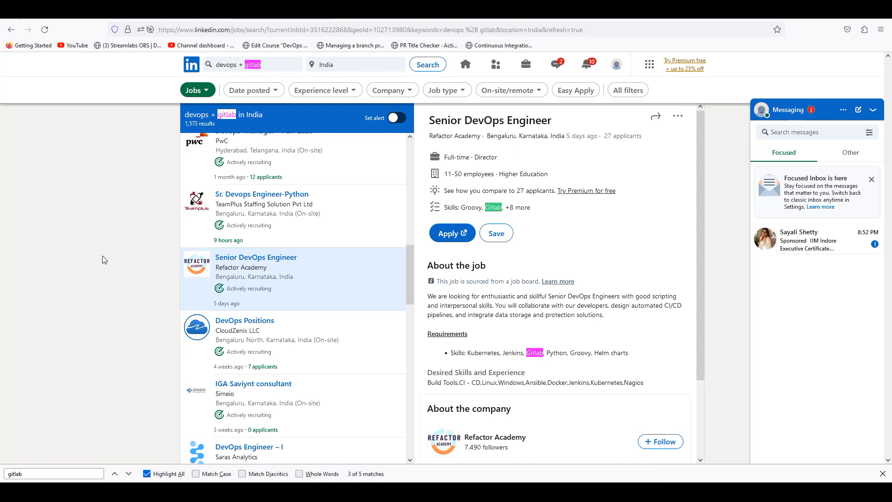
mouse_move(92, 226)
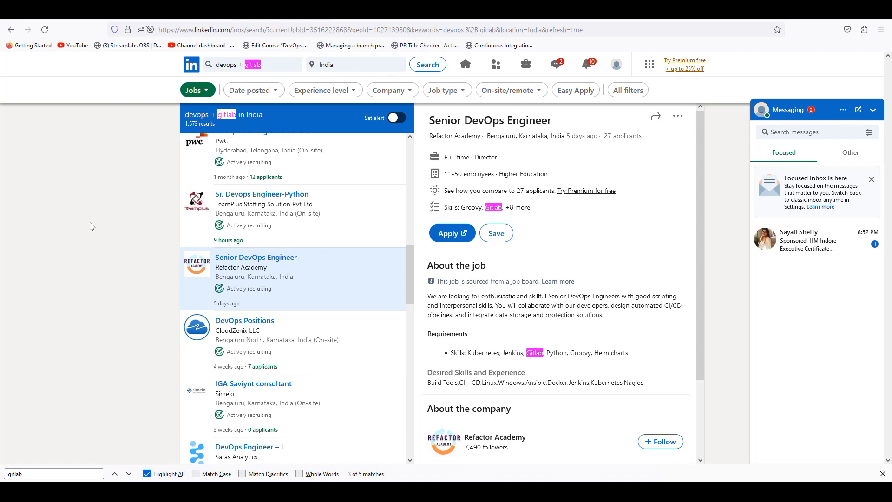
mouse_move(153, 21)
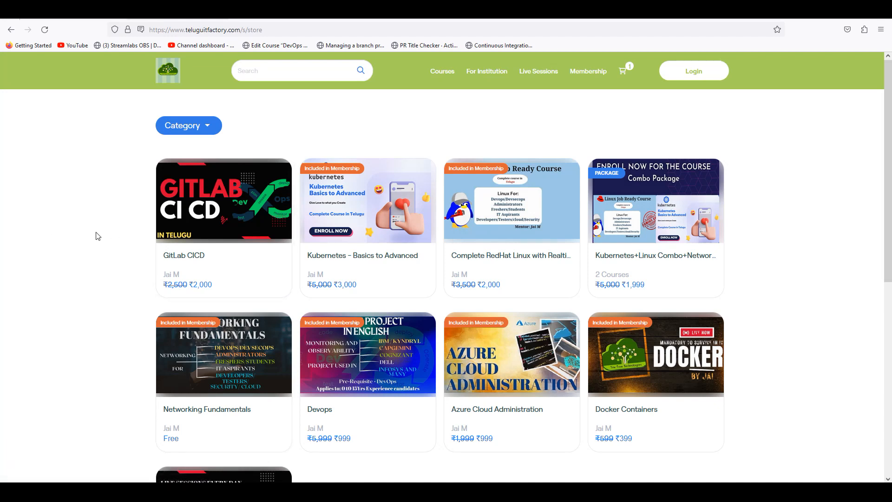
mouse_move(94, 236)
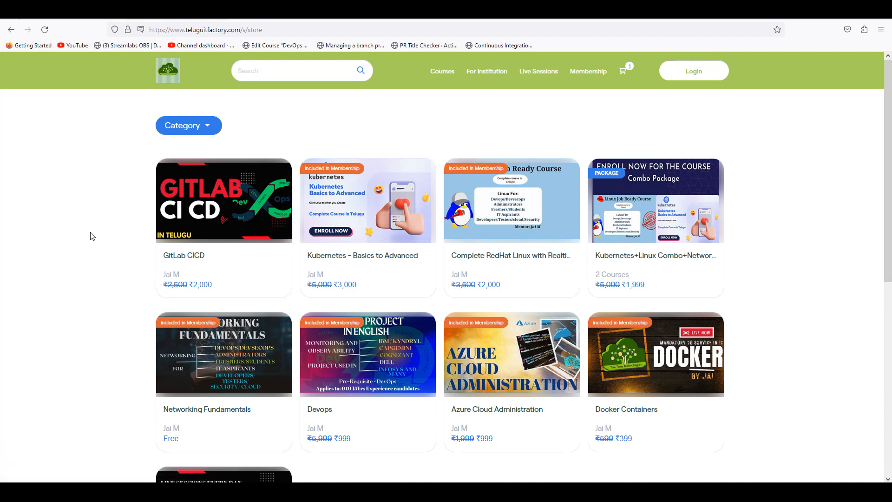